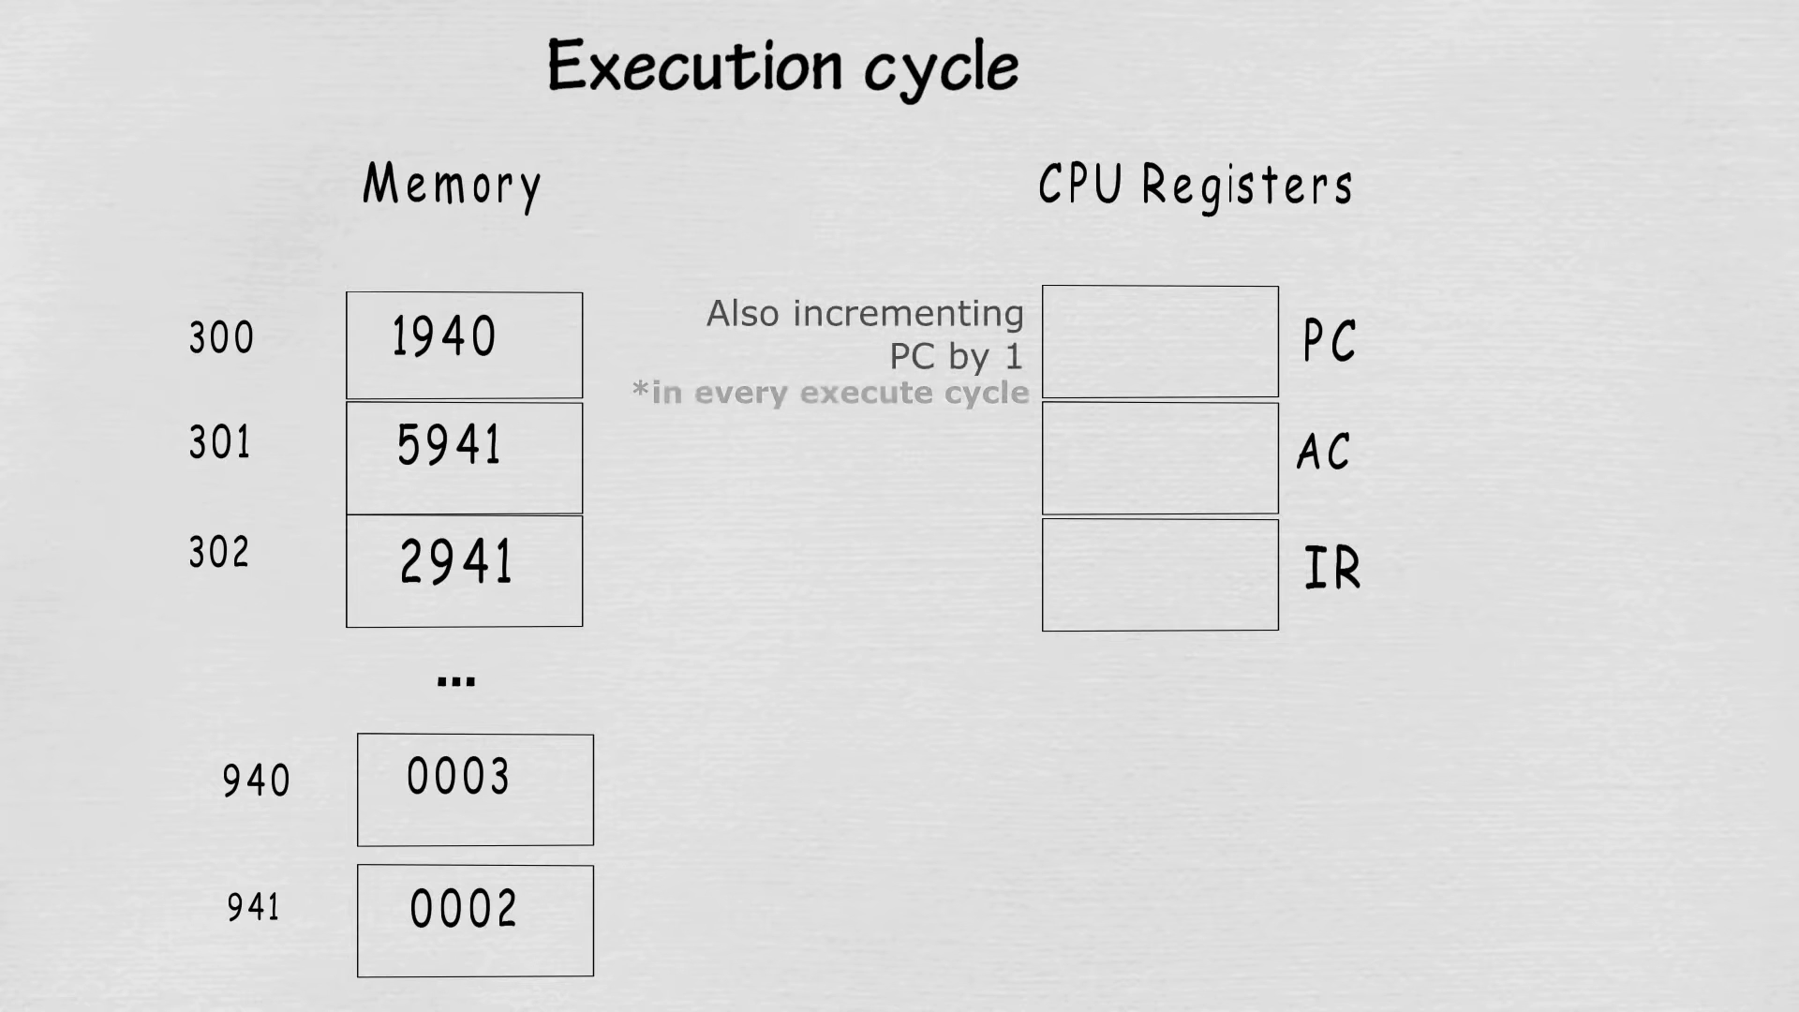
pyautogui.write('301')
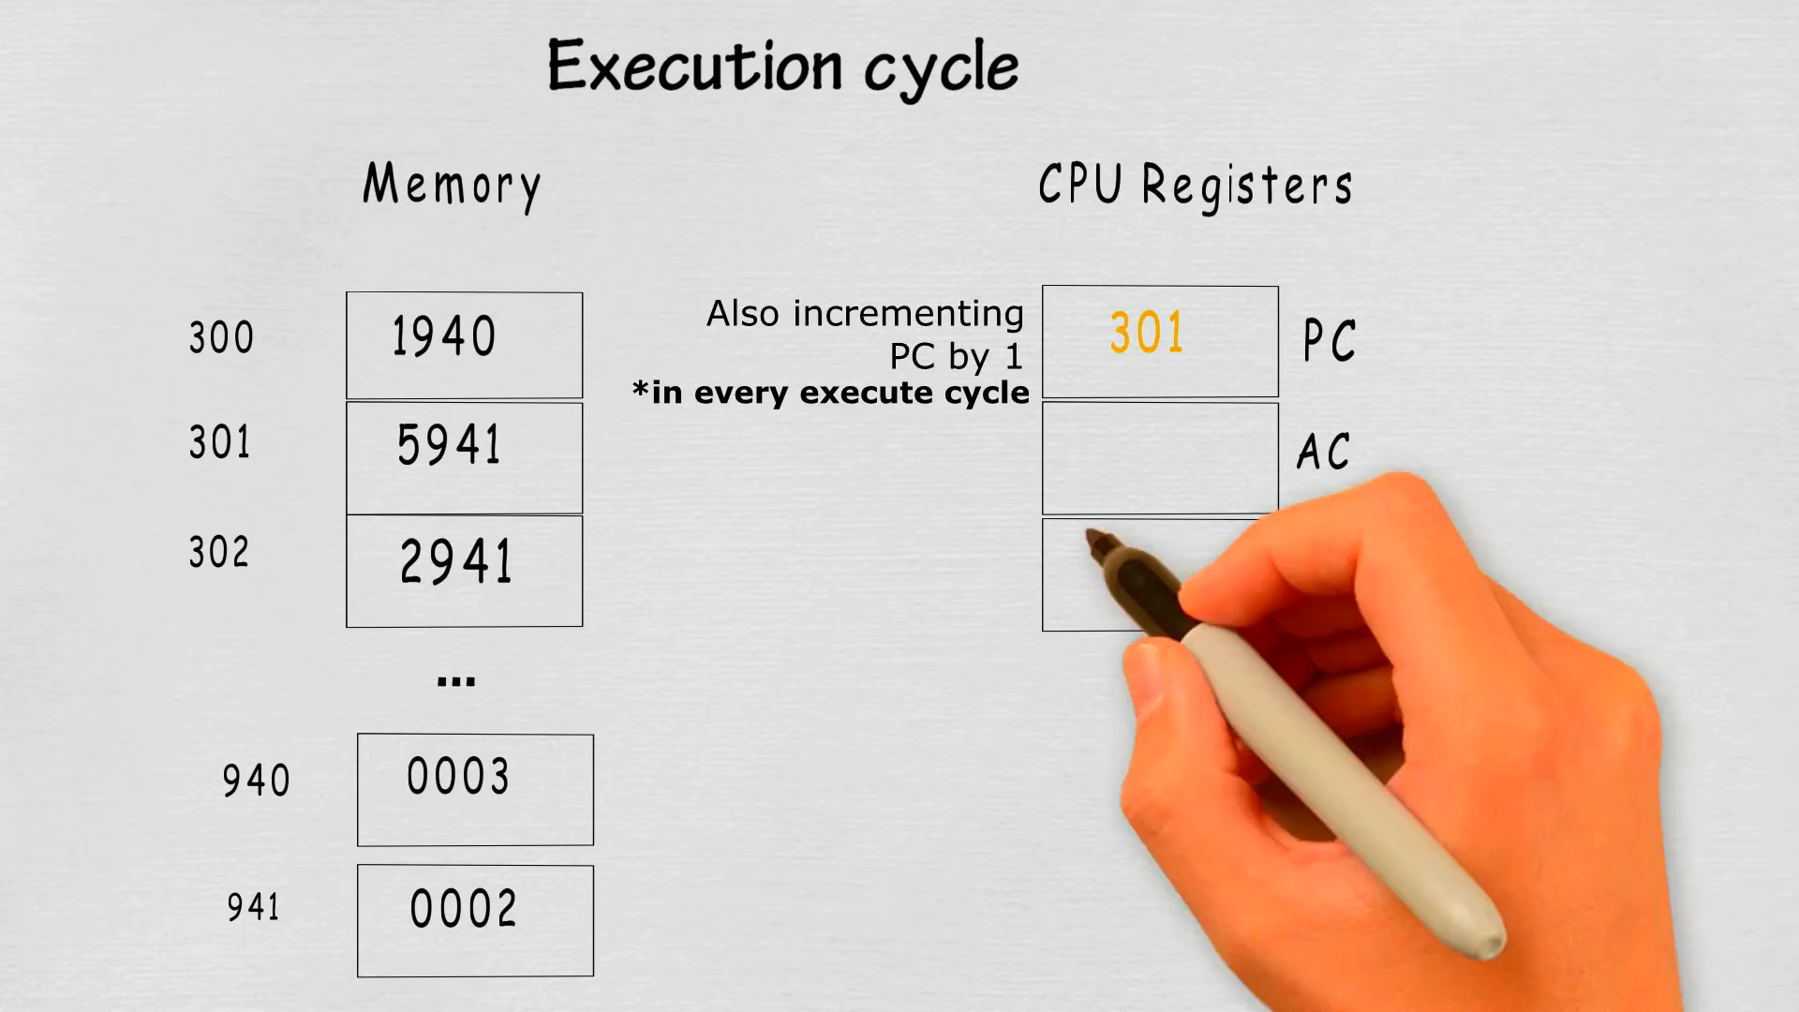